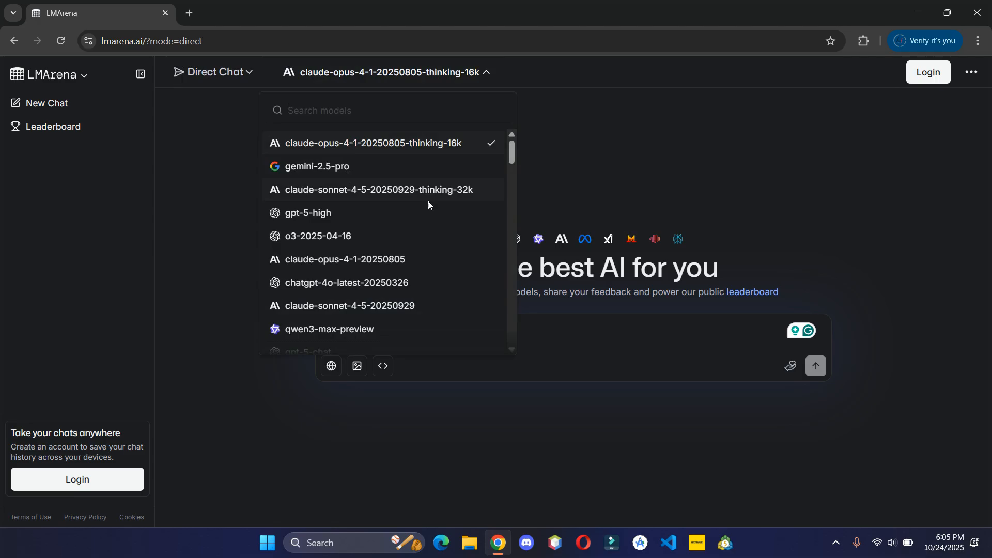
- Scroll down through the Direct Chat model dropdown to survey the available models
{"action": "scroll", "scroll_direction": "down", "scroll_amount": 3}
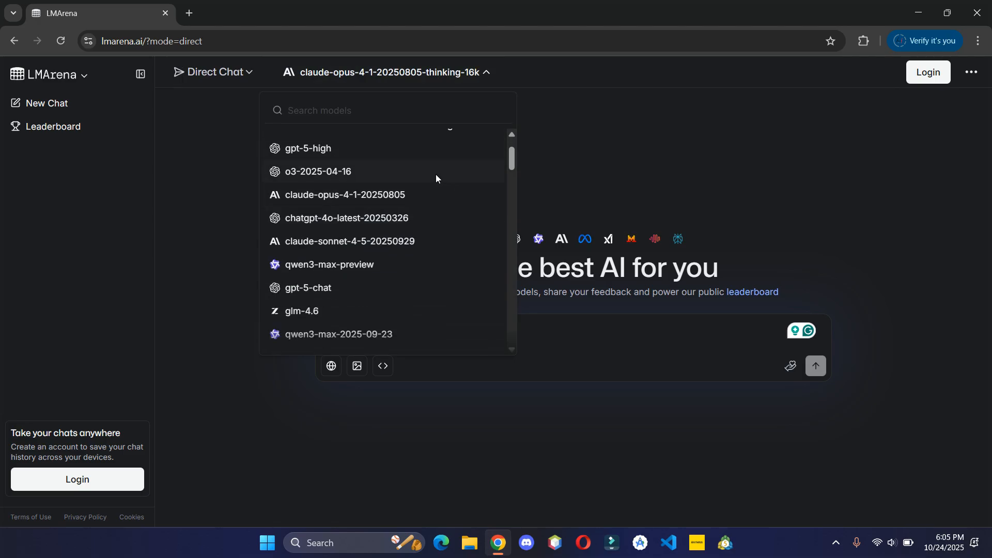
{"action": "scroll", "scroll_direction": "down", "scroll_amount": 3}
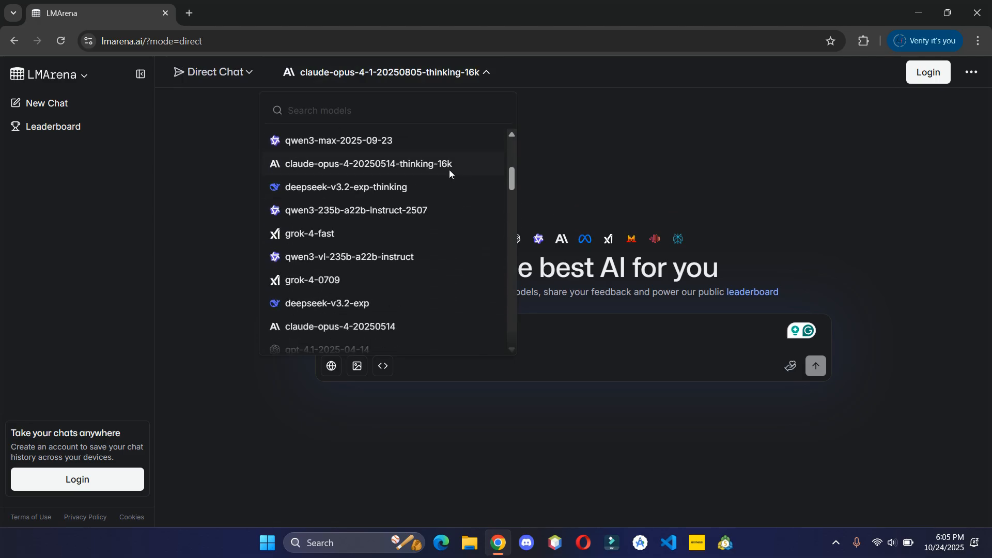
{"action": "scroll", "scroll_direction": "down", "scroll_amount": 3}
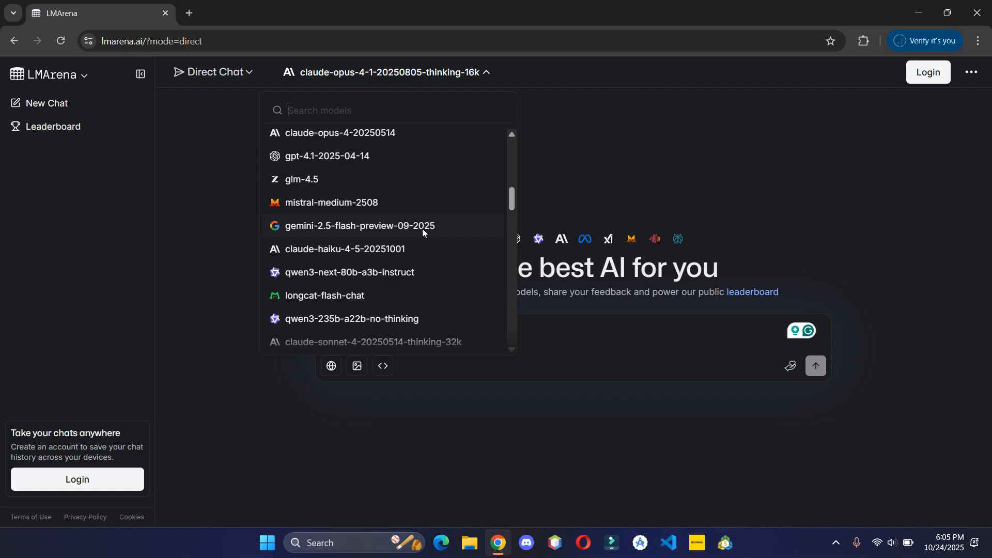
{"action": "scroll", "scroll_direction": "down", "scroll_amount": 3}
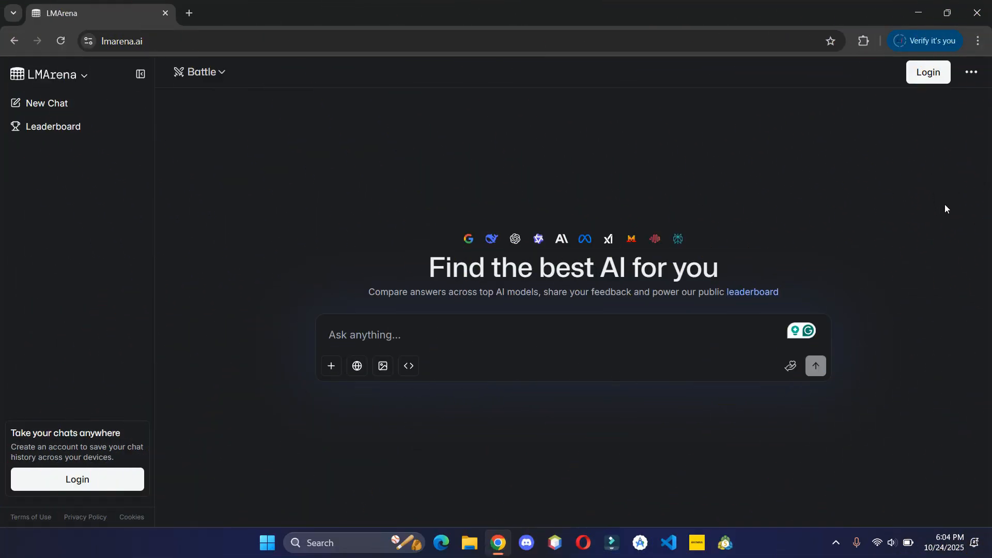
- Change the mode from Battle to Direct Chat and bring up the model selector
{"action": "left_click", "coordinate": [120, 41]}
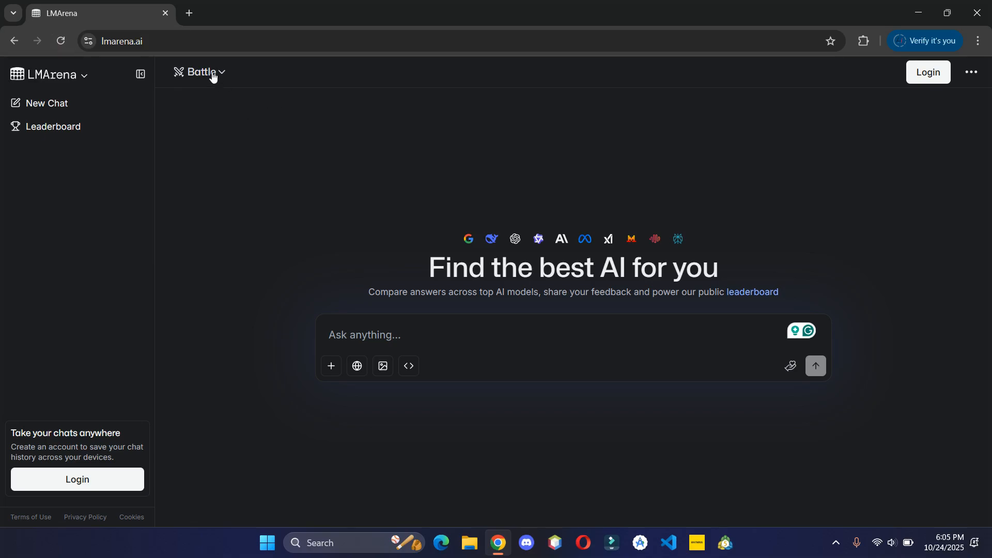
{"action": "left_click", "coordinate": [202, 72]}
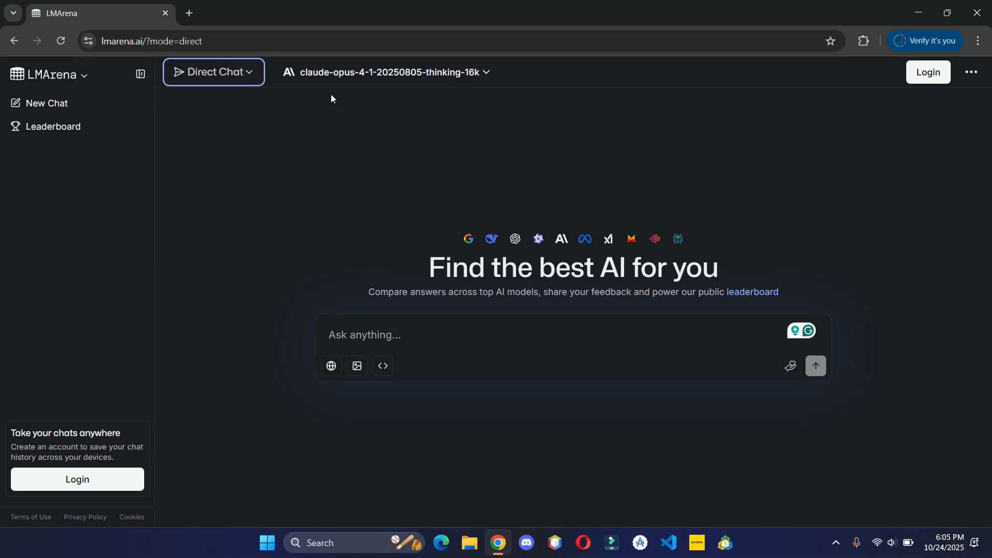
{"action": "left_click", "coordinate": [386, 71]}
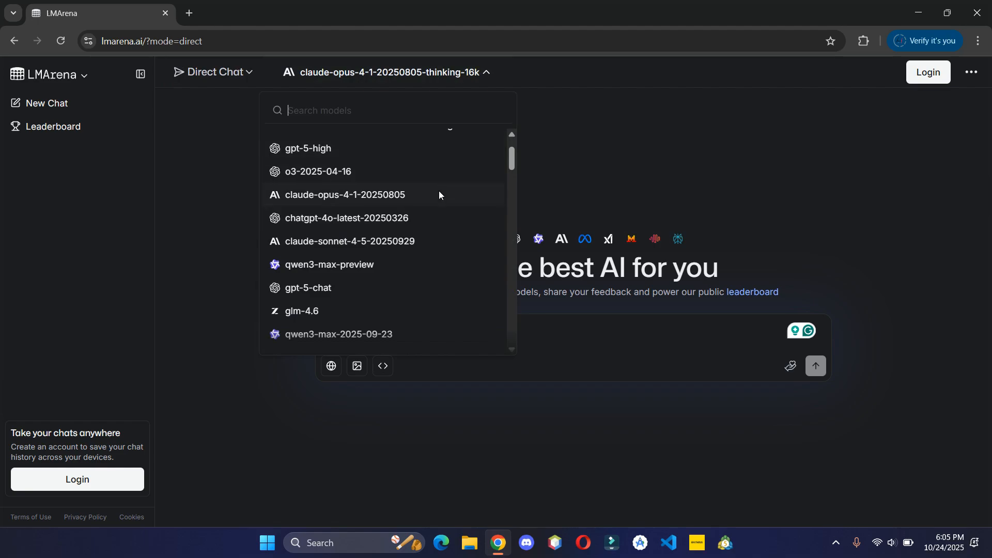
{"action": "scroll", "scroll_direction": "down", "scroll_amount": 3}
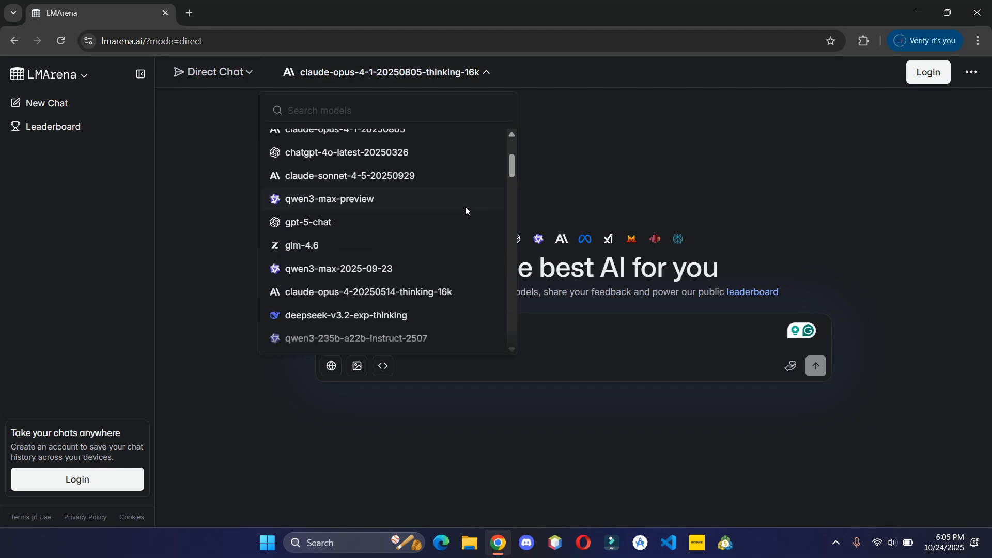
{"action": "scroll", "scroll_direction": "down", "scroll_amount": 3}
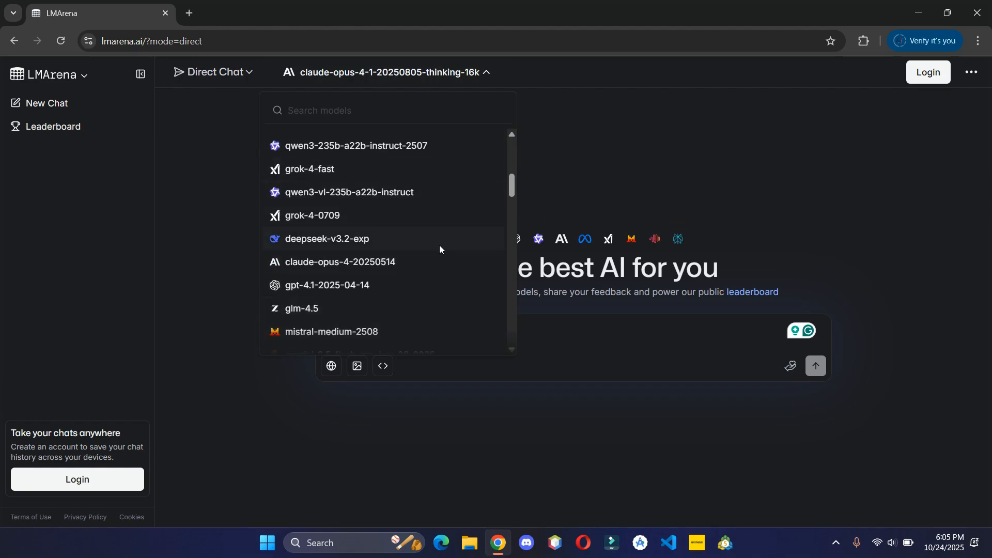
{"action": "scroll", "scroll_direction": "down", "scroll_amount": 3}
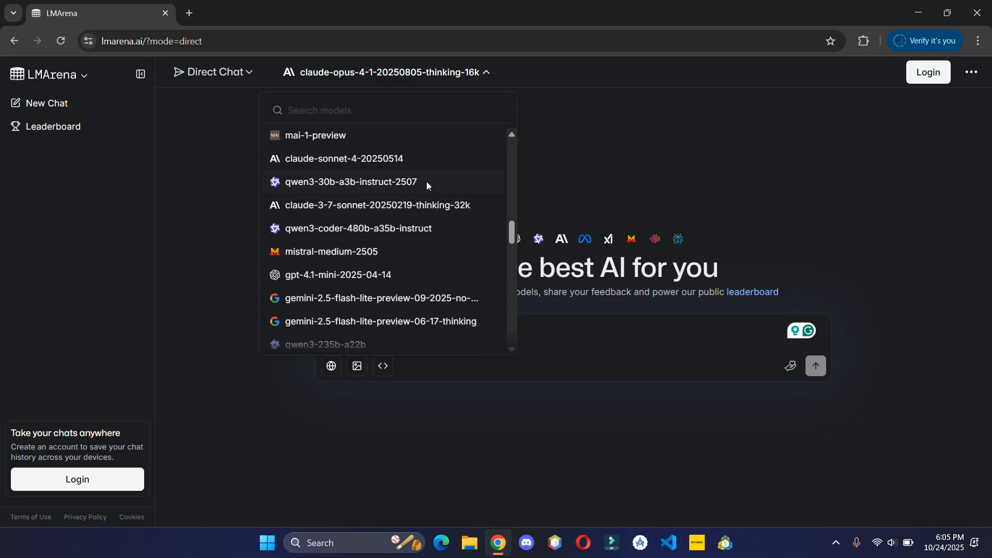
{"action": "scroll", "scroll_direction": "down", "scroll_amount": 3}
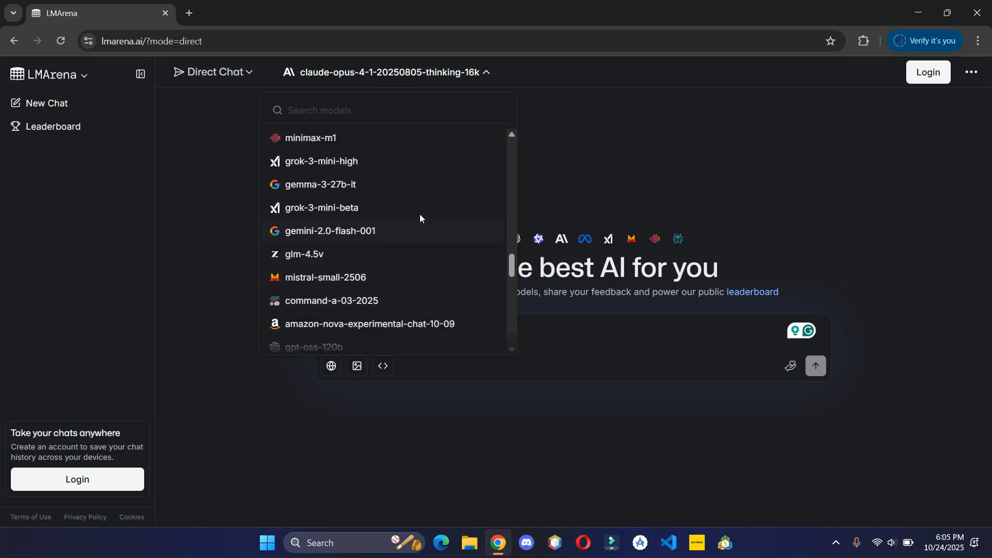
{"action": "scroll", "scroll_direction": "down", "scroll_amount": 3}
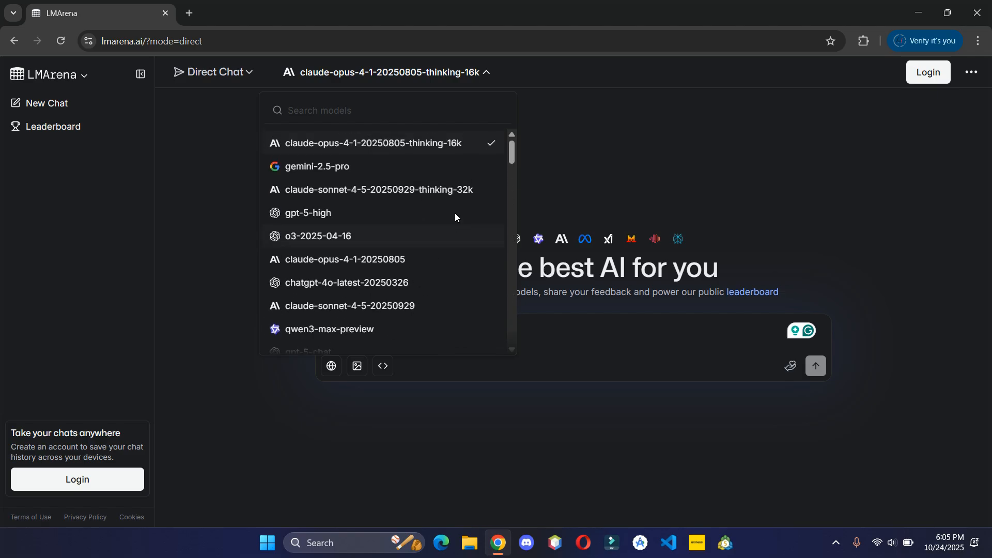
- Choose gemini-2.5-pro, send the 'help me' portfolio prompt and read down its response
{"action": "left_click", "coordinate": [316, 167]}
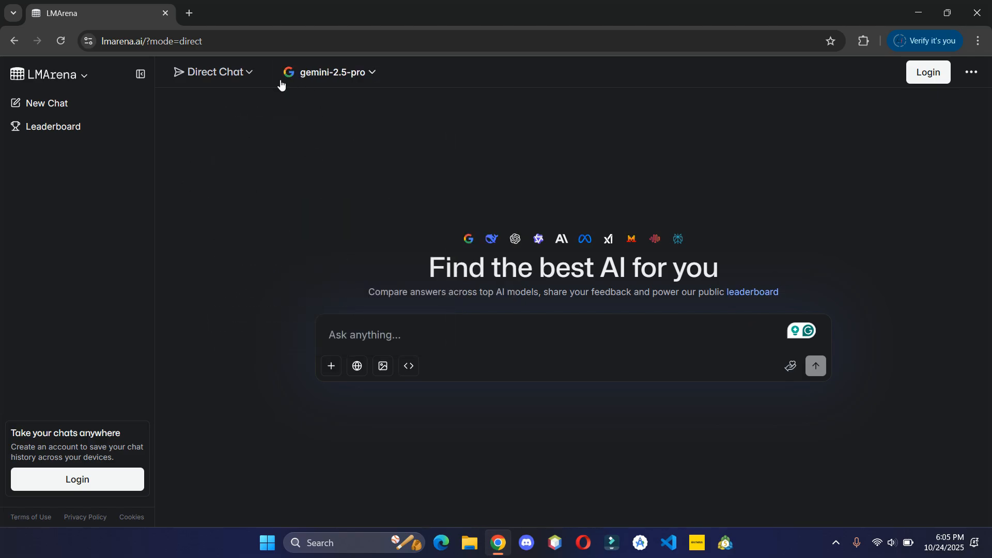
{"action": "mouse_move", "coordinate": [146, 97]}
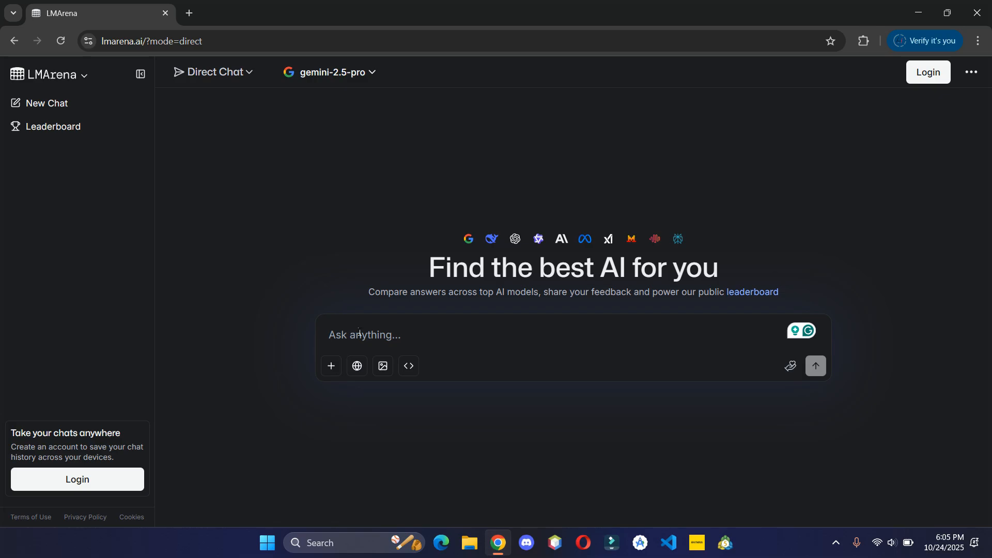
{"action": "type", "text": "help me"}
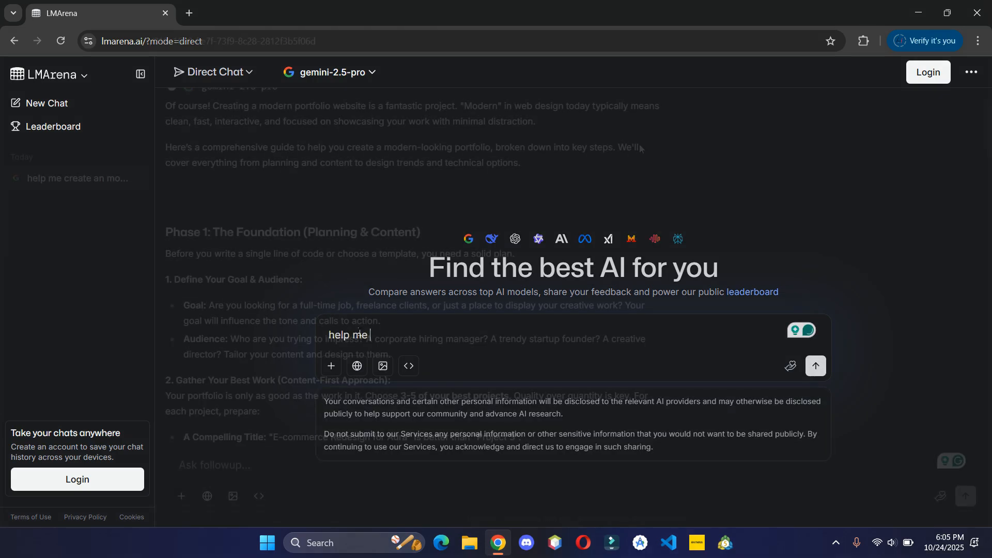
{"action": "left_click", "coordinate": [816, 366]}
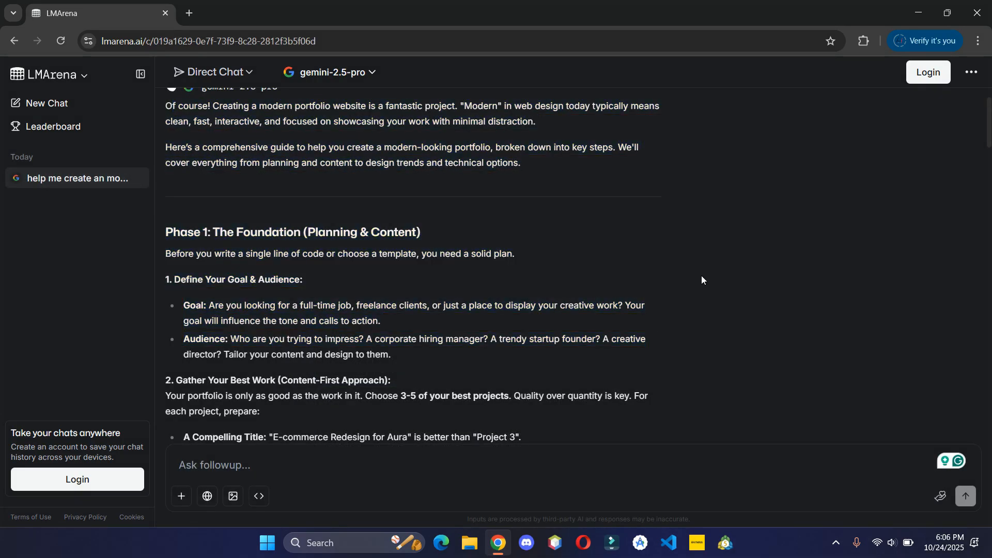
{"action": "scroll", "scroll_direction": "down", "scroll_amount": 3}
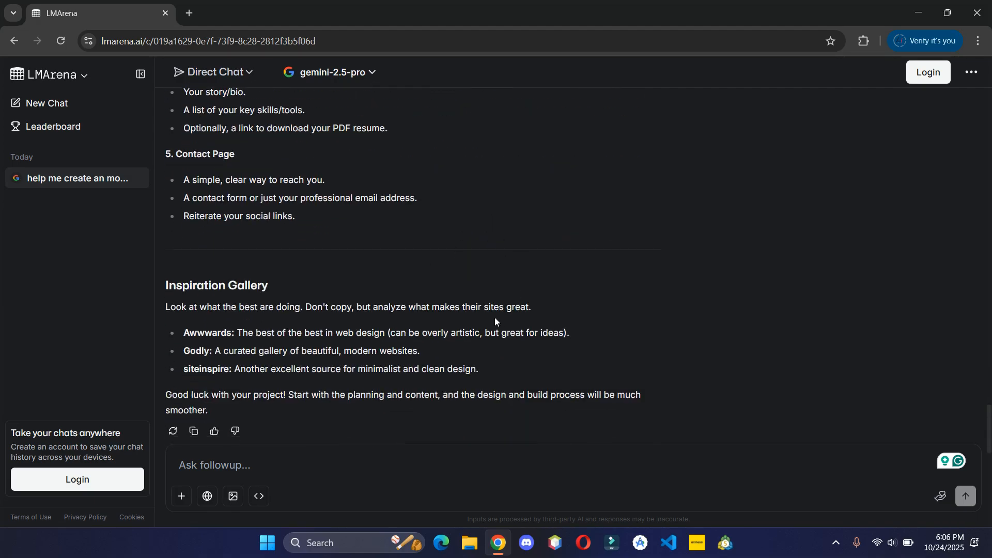
{"action": "mouse_move", "coordinate": [72, 383]}
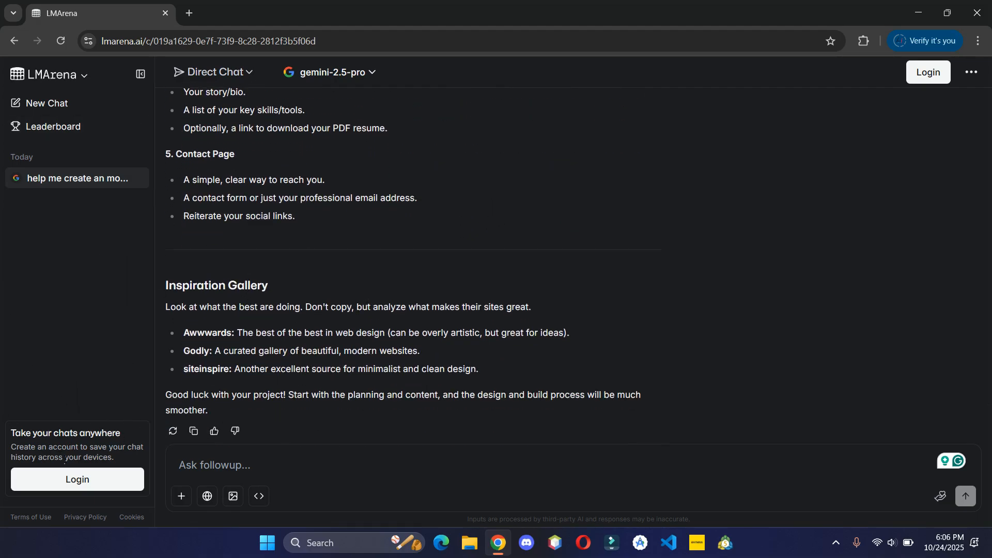
{"action": "mouse_move", "coordinate": [232, 495]}
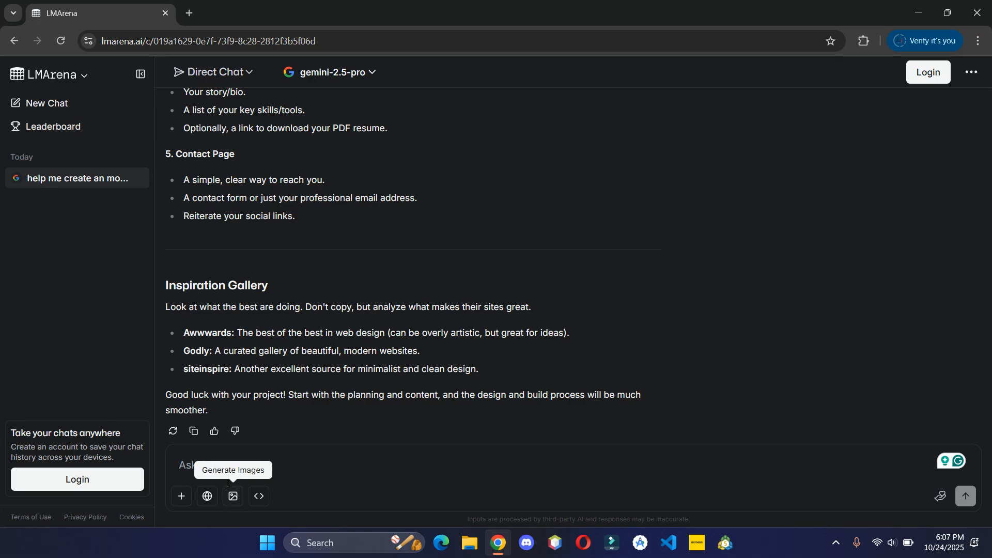
- Start a fresh image-generation session, toggling the Image chip off and back on
{"action": "left_click", "coordinate": [232, 495]}
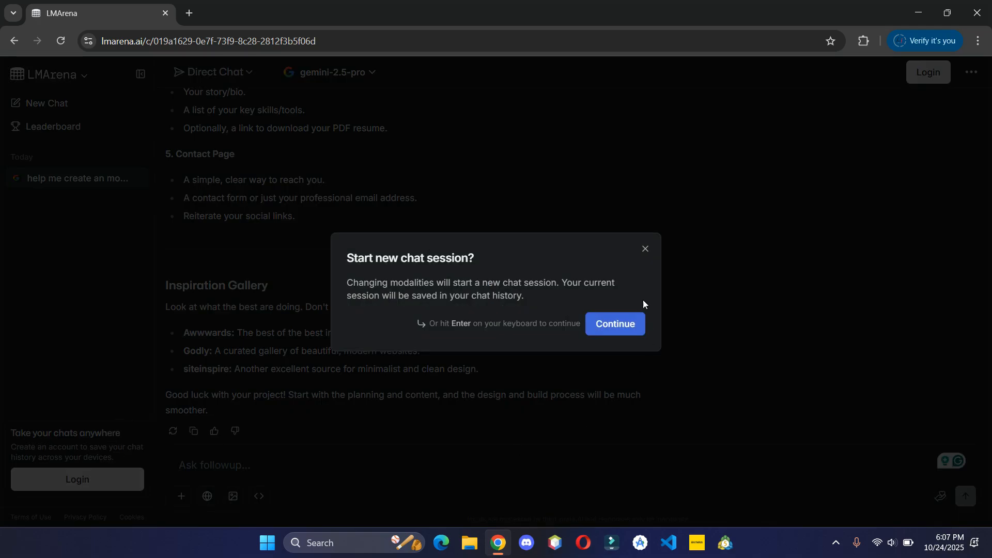
{"action": "left_click", "coordinate": [614, 323]}
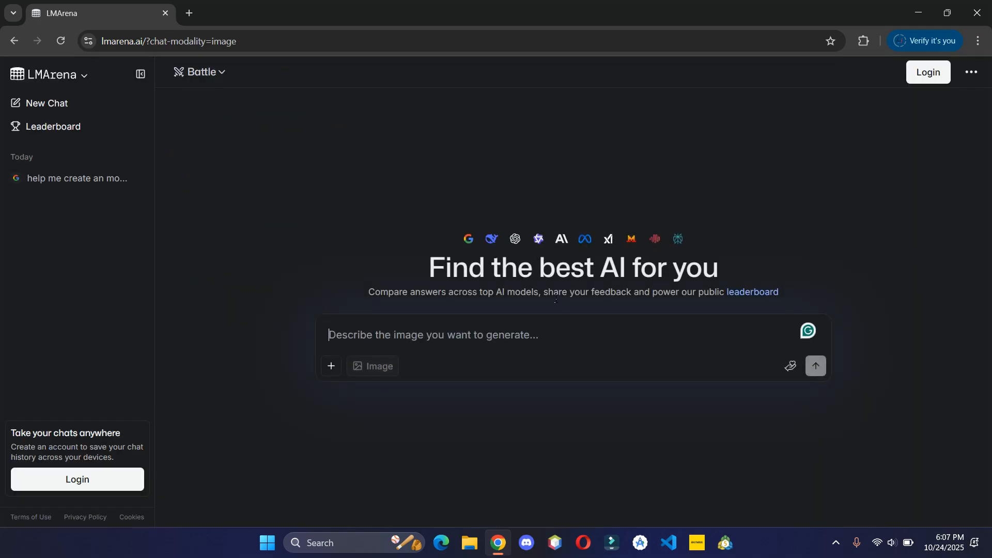
{"action": "left_click", "coordinate": [372, 366]}
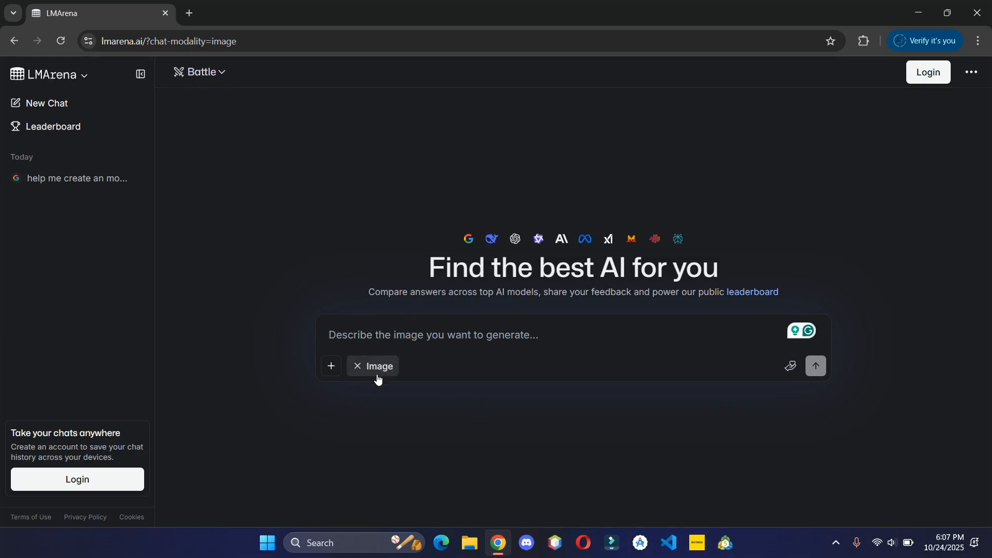
{"action": "left_click", "coordinate": [357, 366]}
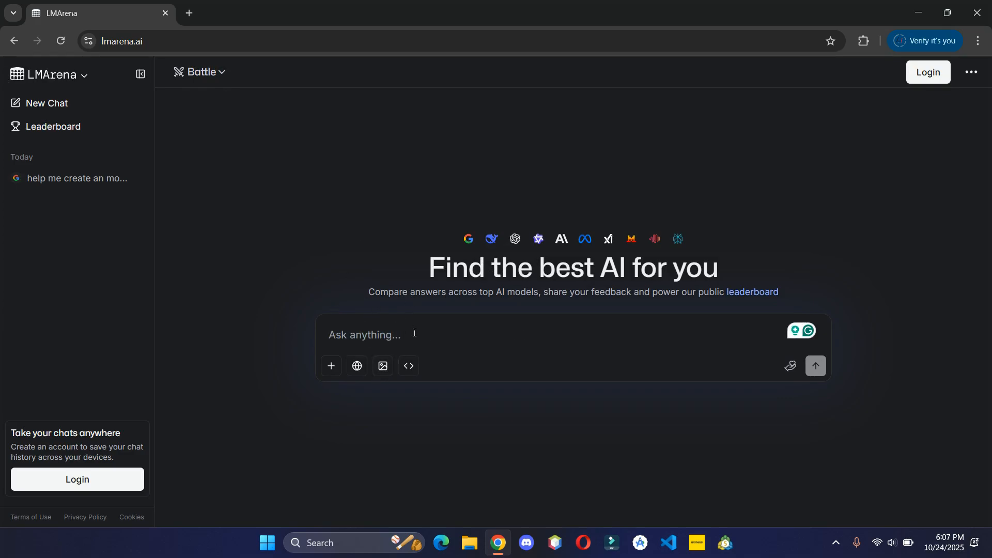
{"action": "left_click", "coordinate": [383, 366]}
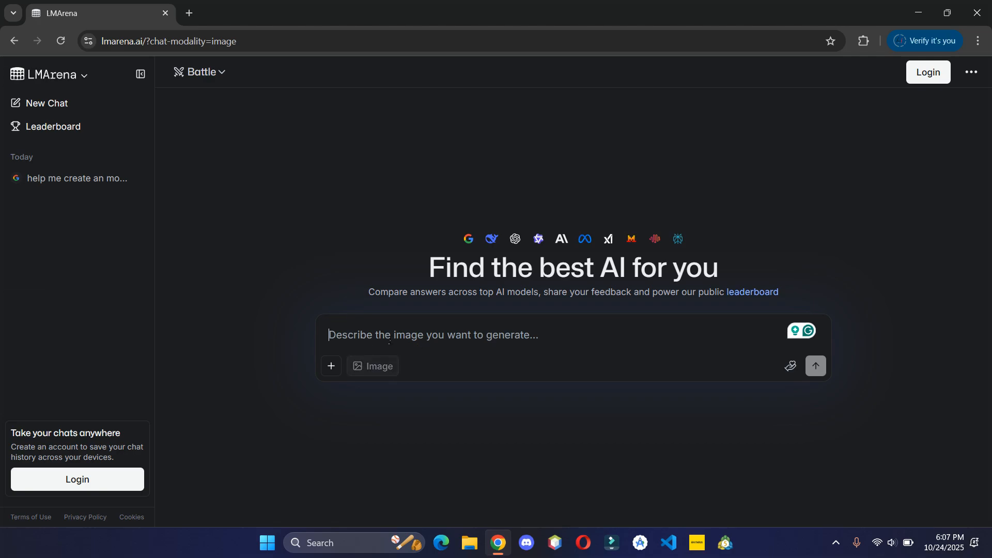
- Begin the prompt 'A cat walking on the' in the Battle box
{"action": "type", "text": "A cat walking on"}
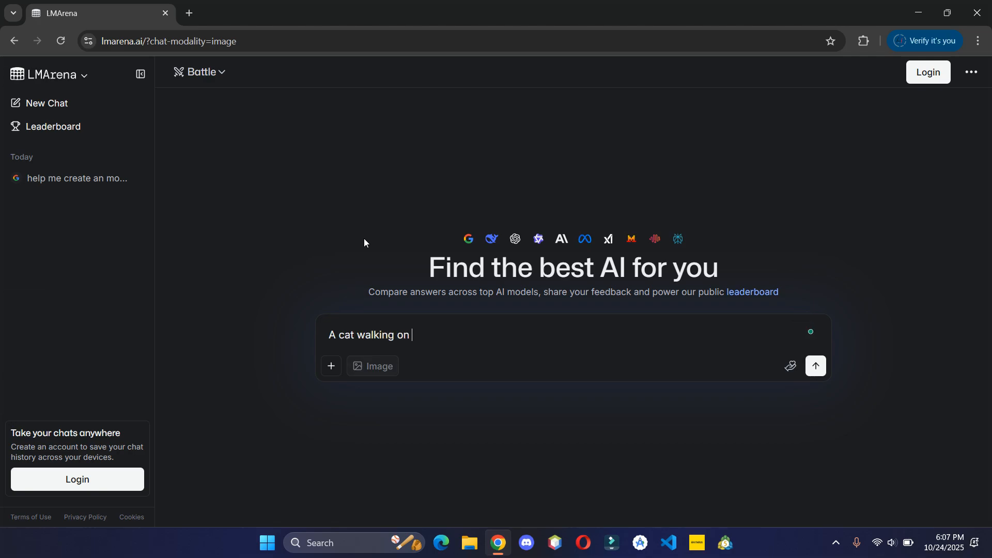
{"action": "type", "text": "the"}
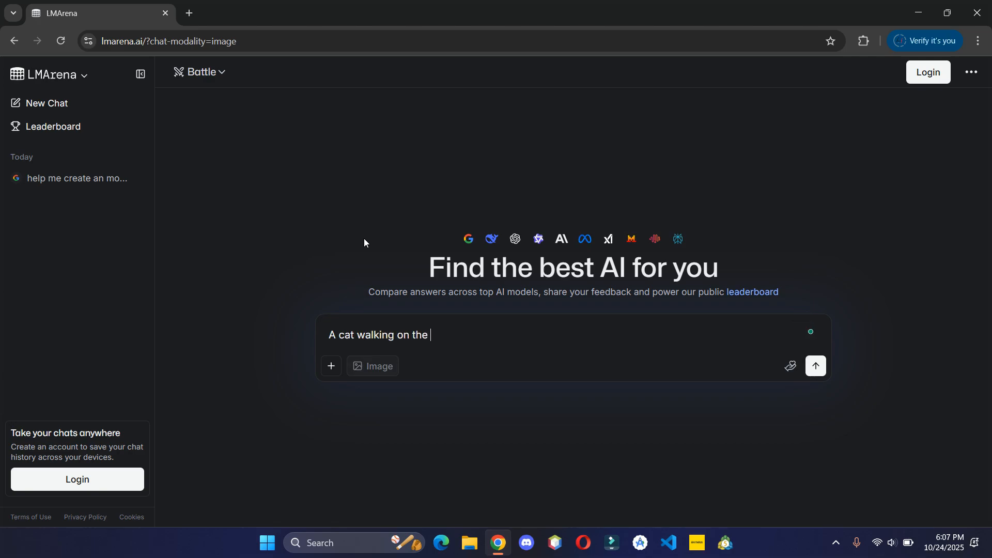
- Submit 'A cat walking on the street', vote the orange cobblestone cat better and download it
{"action": "left_click", "coordinate": [815, 366]}
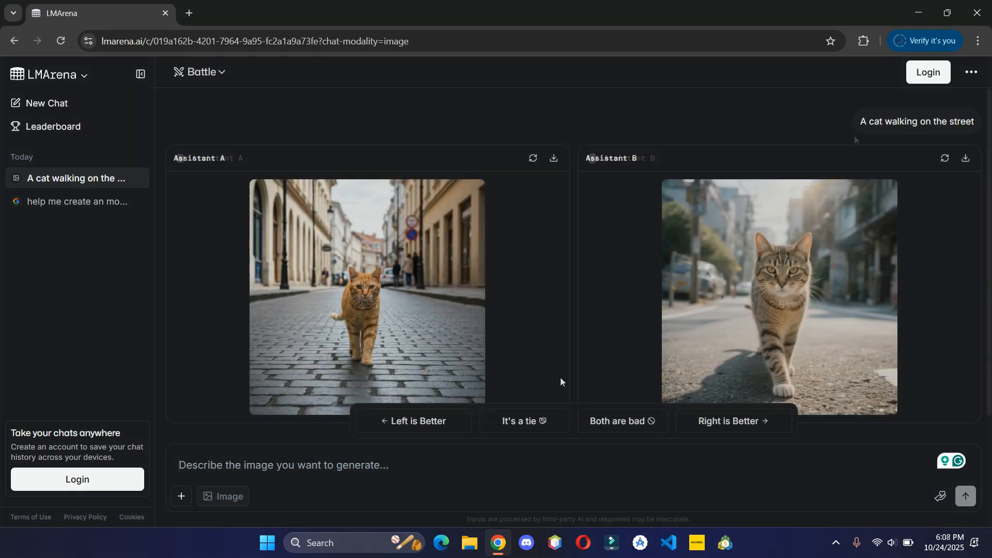
{"action": "left_click", "coordinate": [413, 421]}
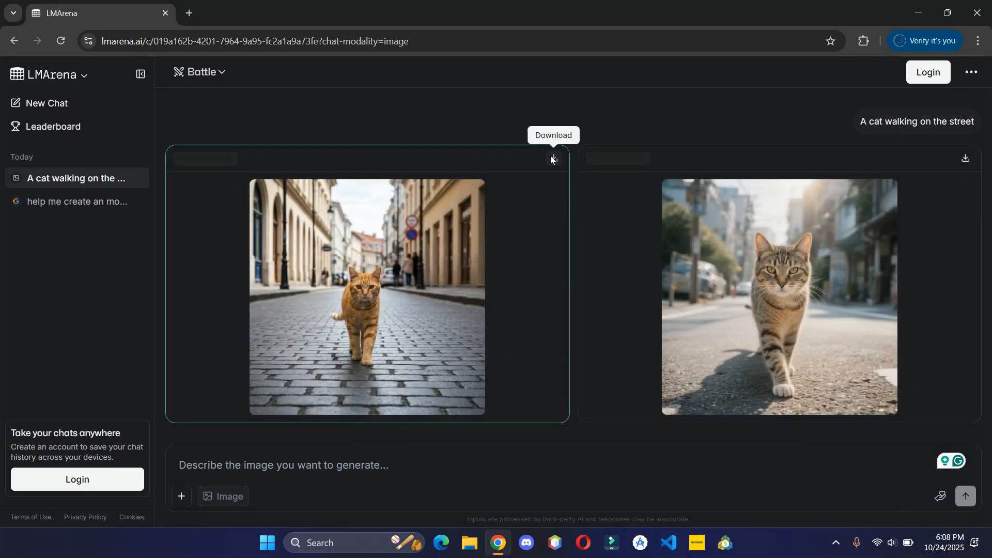
{"action": "left_click", "coordinate": [366, 298]}
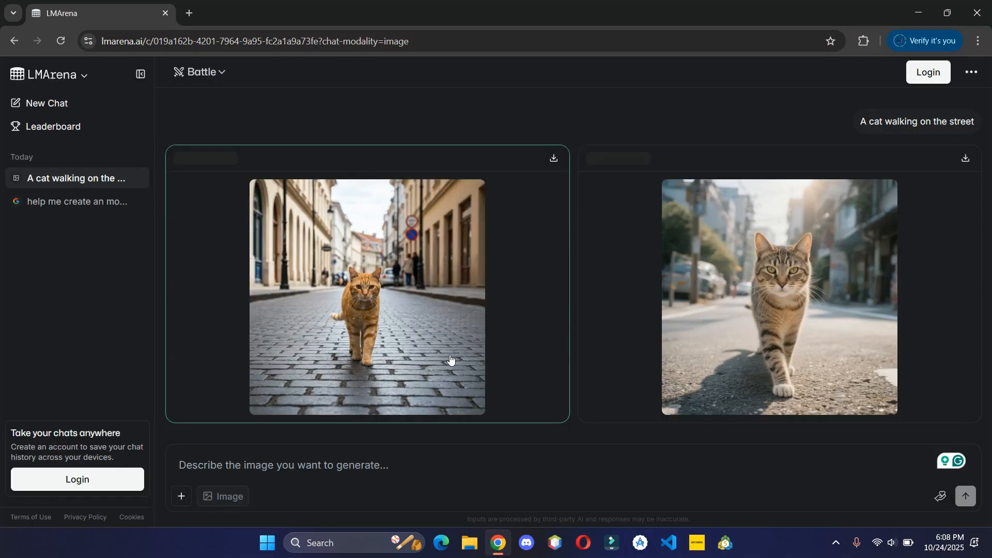
{"action": "left_click", "coordinate": [200, 71]}
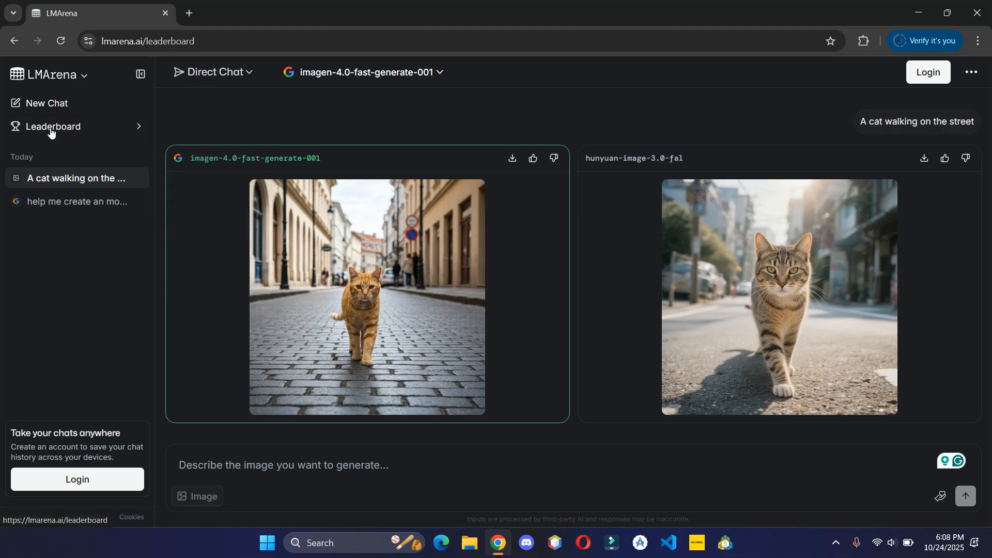
- Go to the Leaderboard and review the Text, WebDev and Vision ranking tables
{"action": "left_click", "coordinate": [54, 126]}
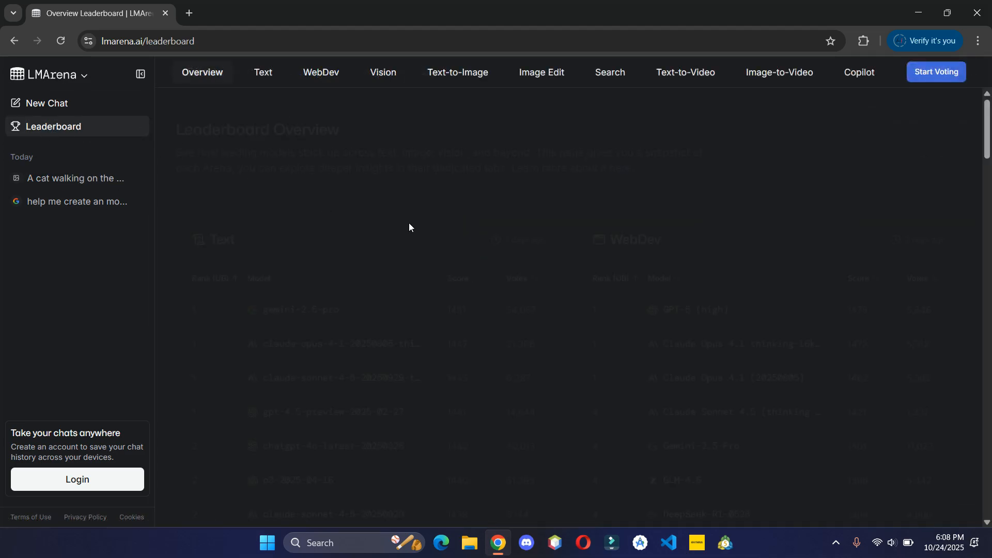
{"action": "scroll", "scroll_direction": "down", "scroll_amount": 3}
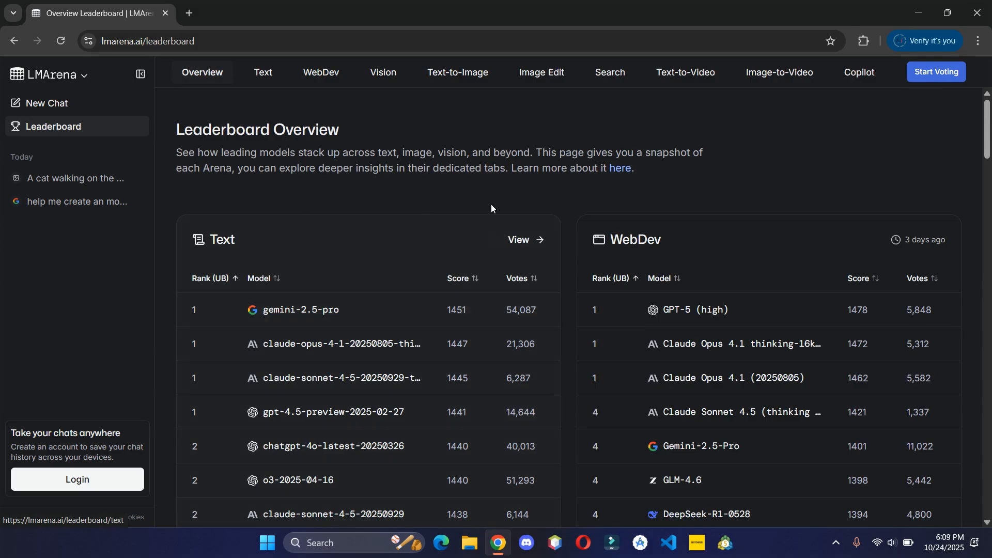
{"action": "scroll", "scroll_direction": "down", "scroll_amount": 3}
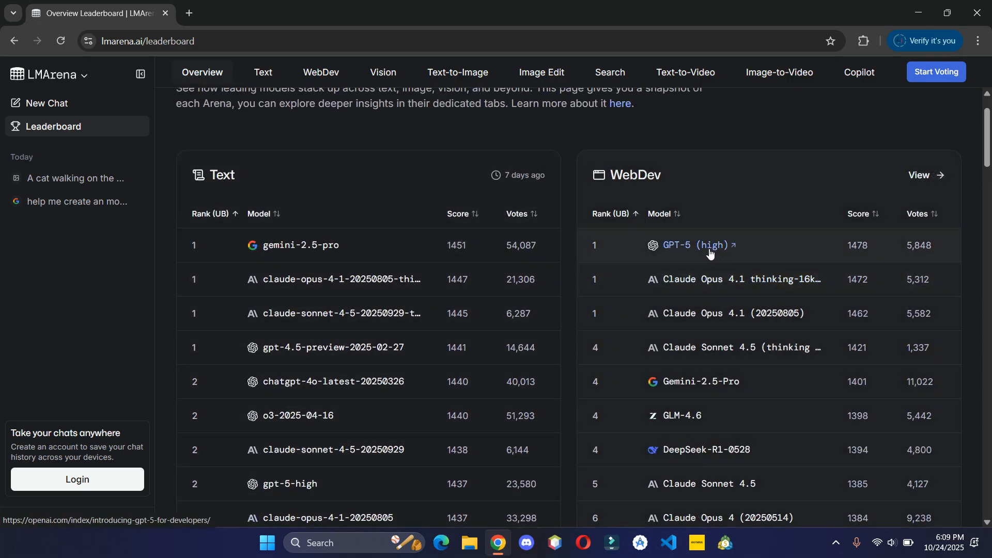
{"action": "scroll", "scroll_direction": "down", "scroll_amount": 3}
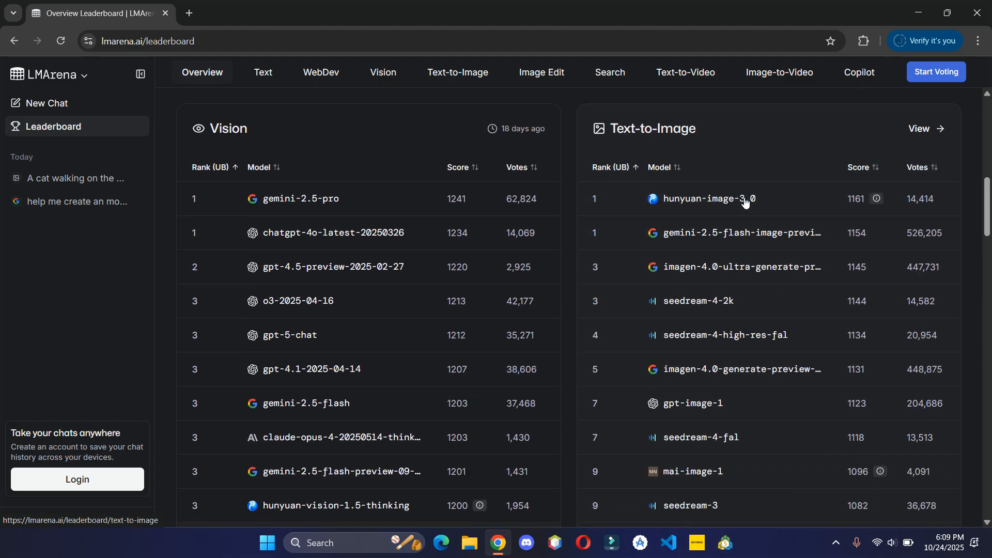
- Continue down through the Text-to-Image, Image Edit, Search and video arena rankings
{"action": "scroll", "scroll_direction": "down", "scroll_amount": 3}
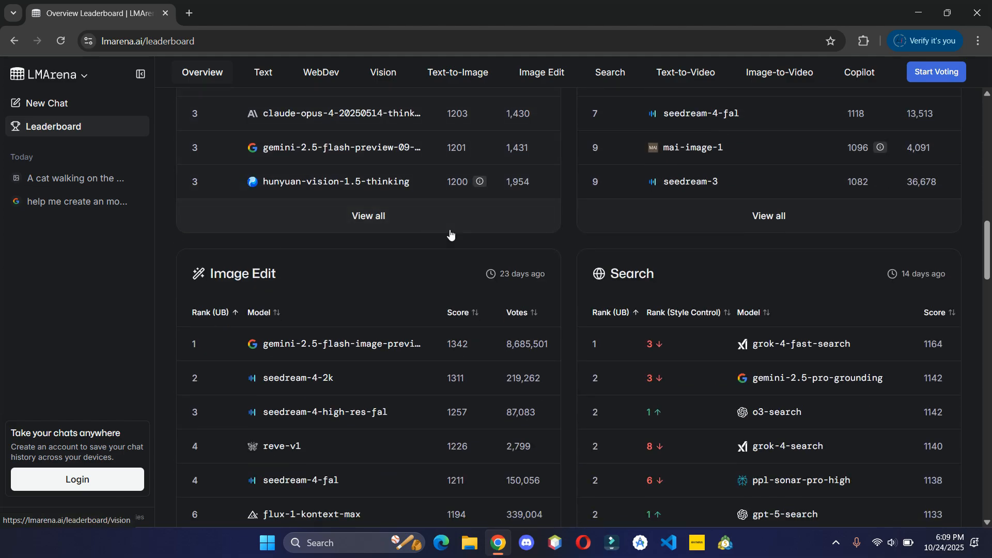
{"action": "scroll", "scroll_direction": "down", "scroll_amount": 3}
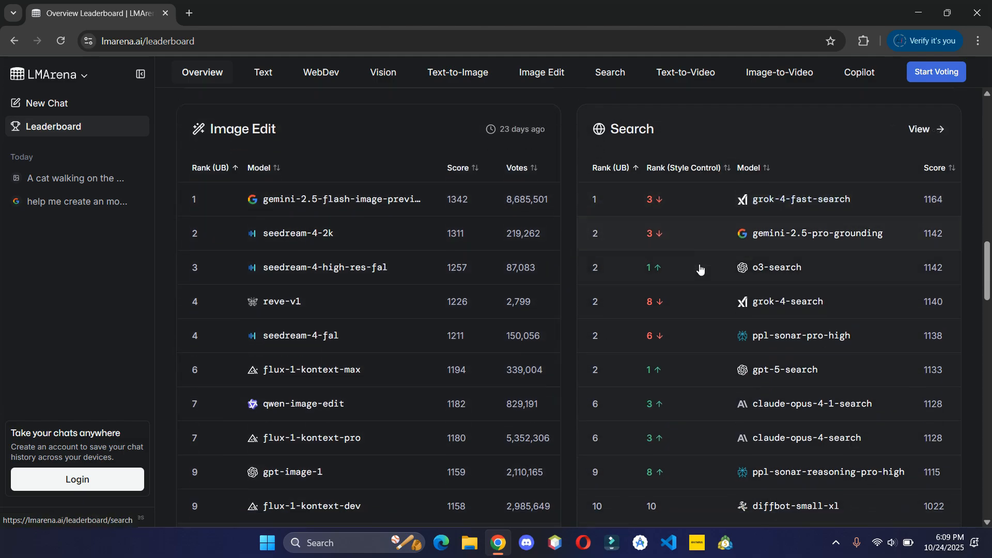
{"action": "scroll", "scroll_direction": "down", "scroll_amount": 3}
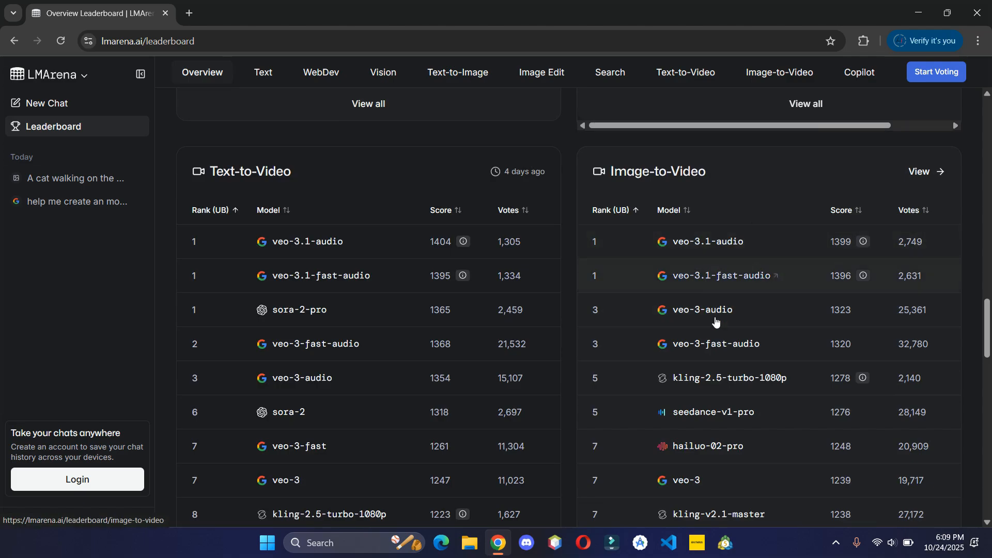
{"action": "scroll", "scroll_direction": "down", "scroll_amount": 3}
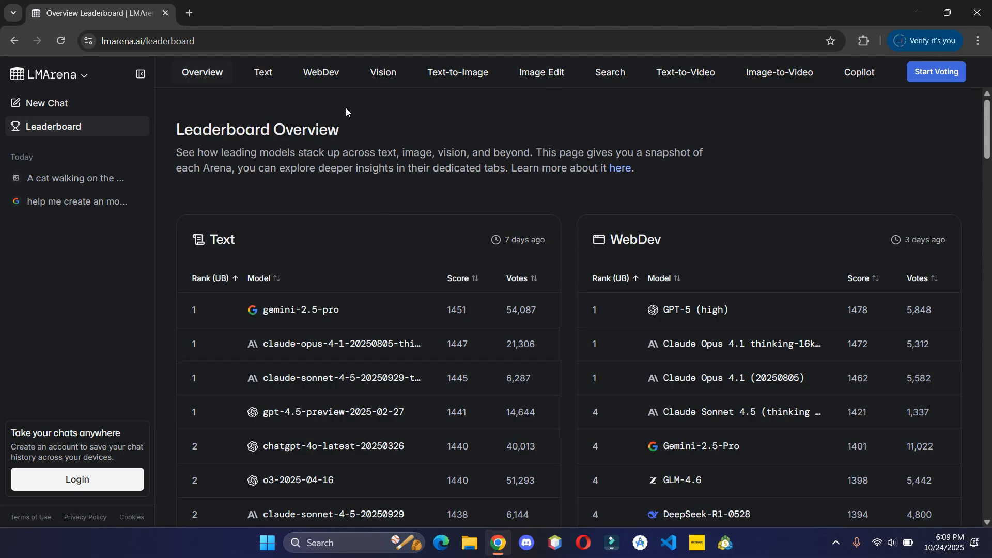
- Show the full WebDev rankings and visit the WebDev Arena site in a new tab
{"action": "left_click", "coordinate": [320, 73]}
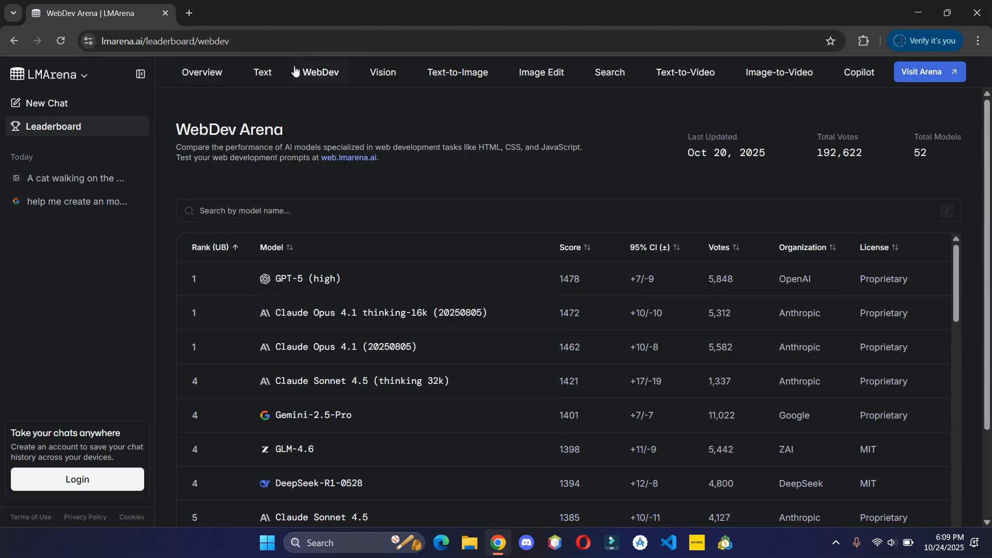
{"action": "mouse_move", "coordinate": [320, 71]}
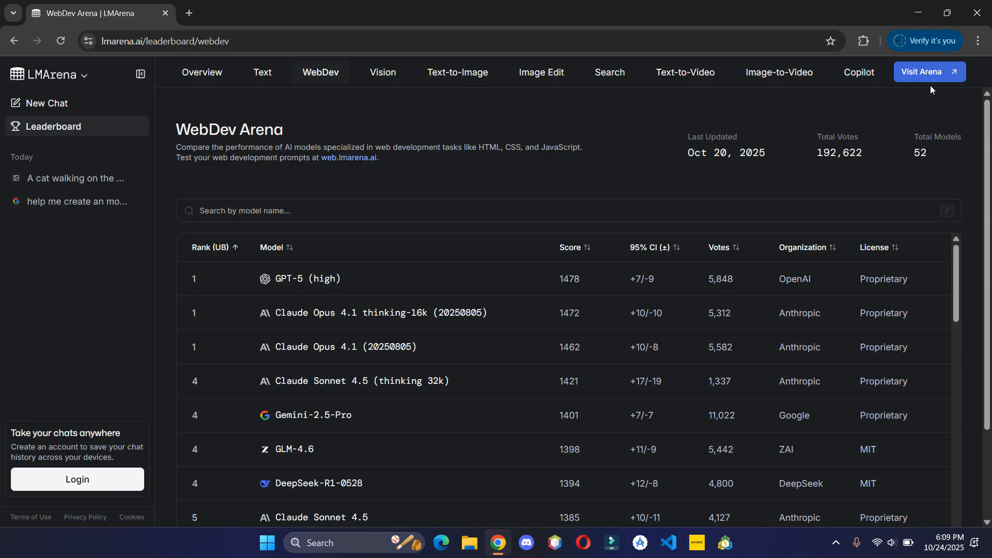
{"action": "left_click", "coordinate": [923, 71]}
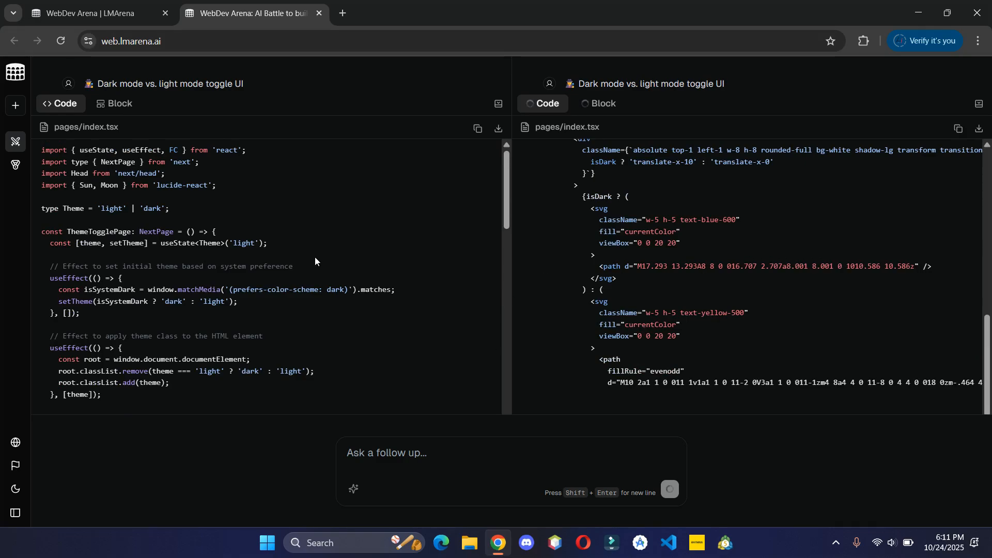
- Preview both generated theme-toggle pages, then return to the LMArena leaderboard tab
{"action": "left_click", "coordinate": [118, 104]}
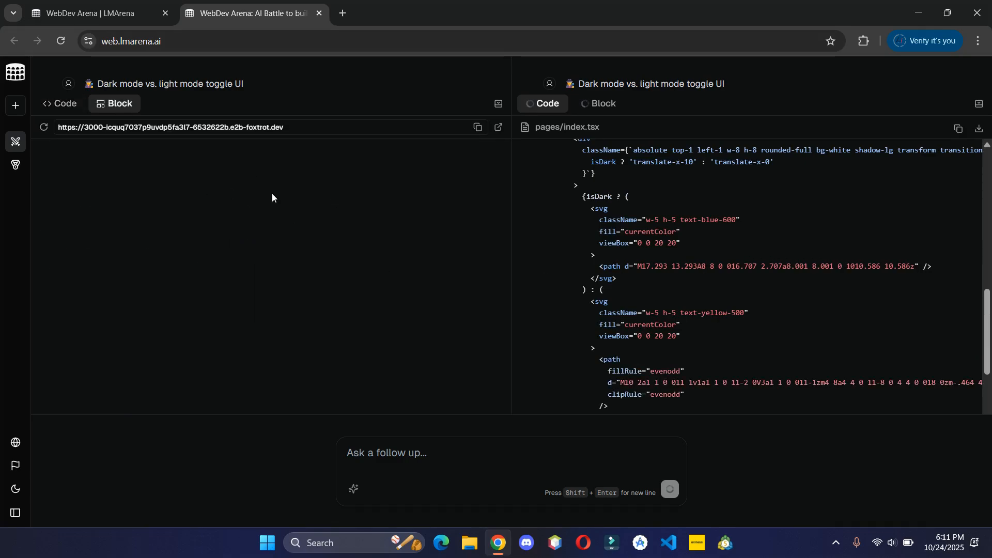
{"action": "mouse_move", "coordinate": [450, 233]}
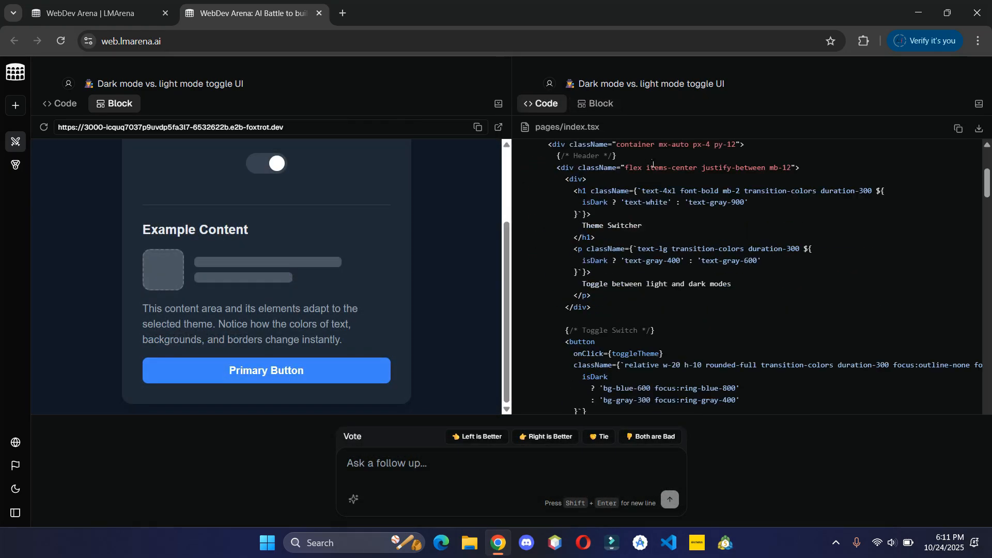
{"action": "left_click", "coordinate": [595, 104]}
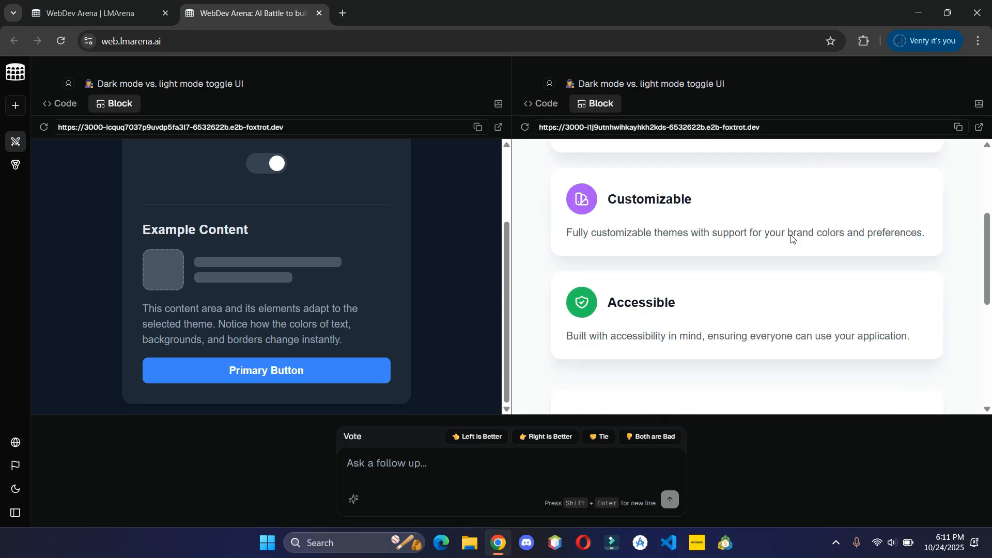
{"action": "scroll", "scroll_direction": "down", "scroll_amount": 3}
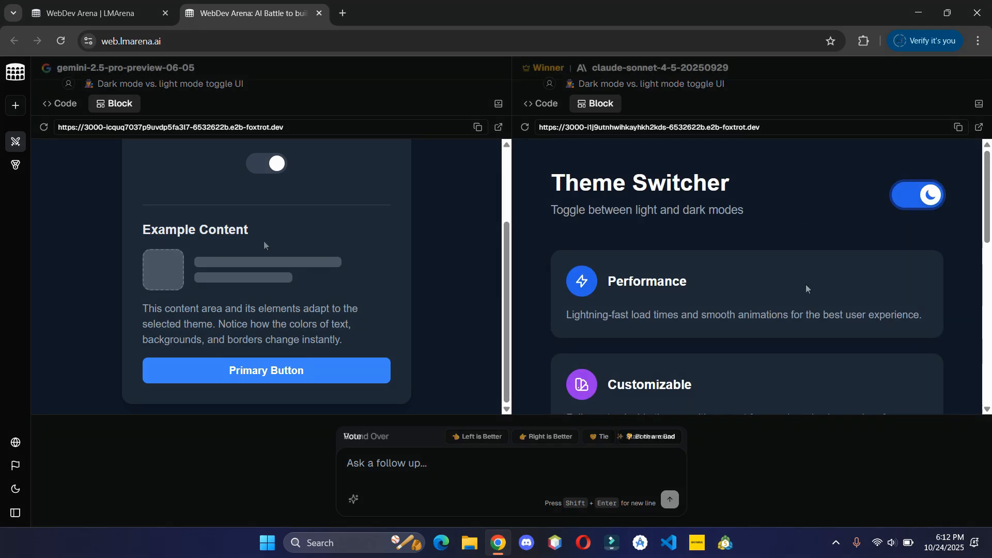
{"action": "left_click", "coordinate": [95, 13]}
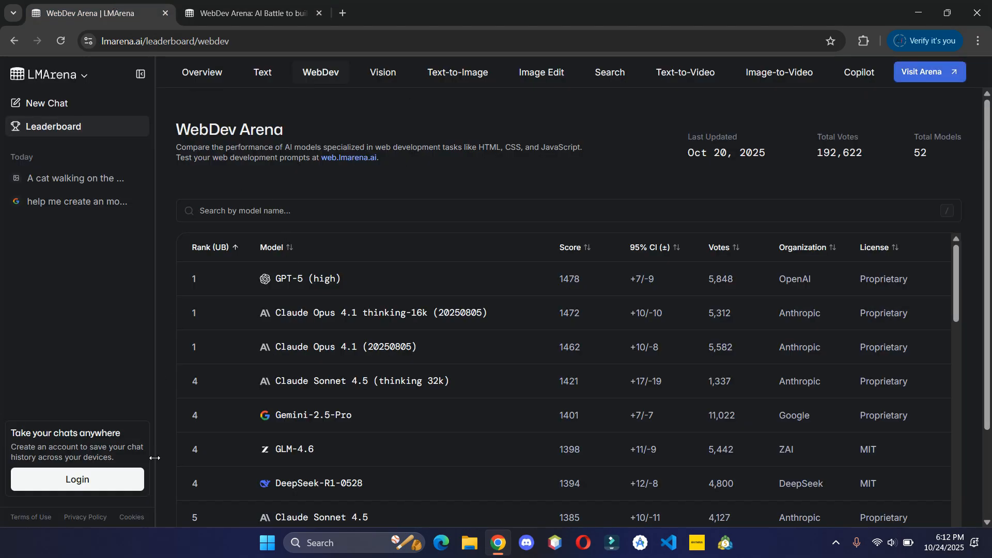
{"action": "mouse_move", "coordinate": [283, 122]}
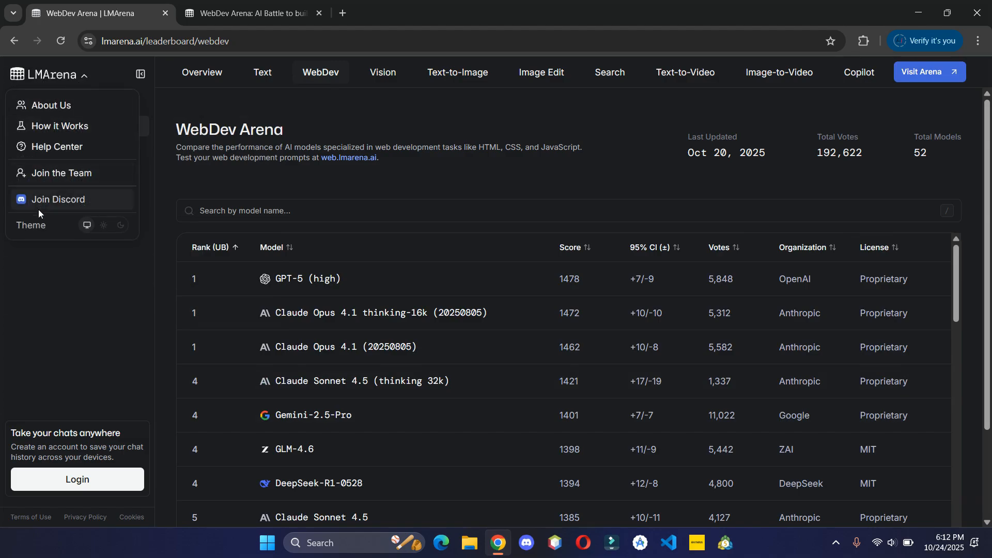
{"action": "mouse_move", "coordinate": [122, 193]}
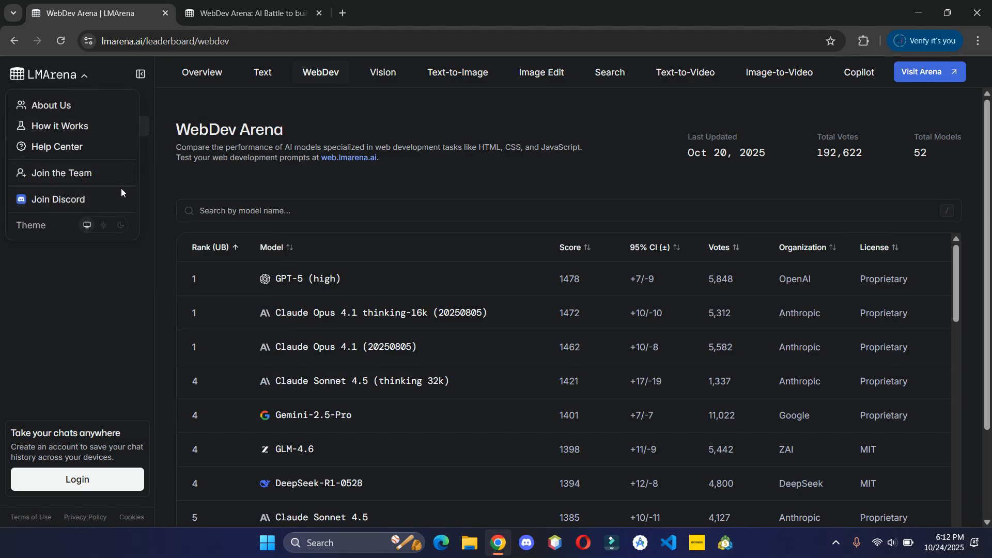
{"action": "mouse_move", "coordinate": [371, 72]}
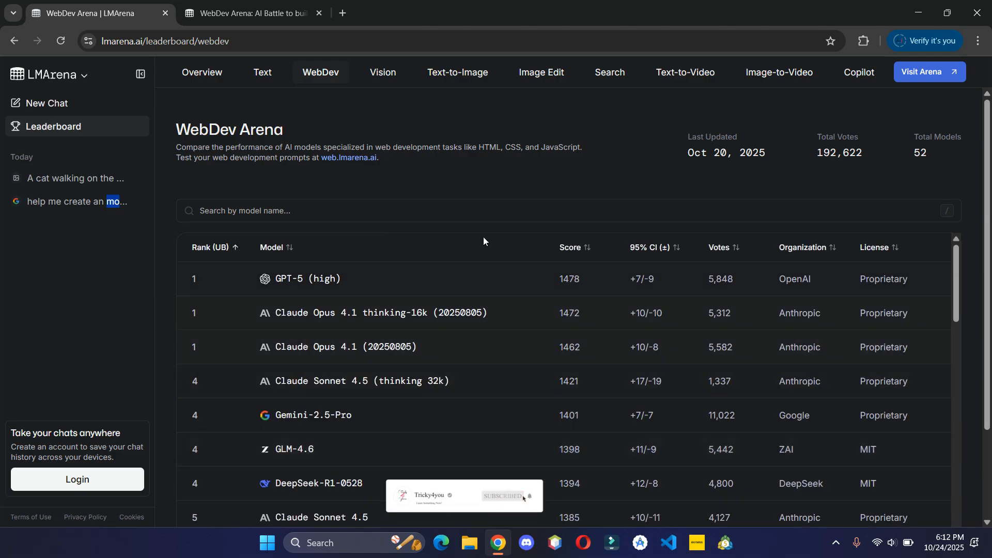
{"action": "mouse_move", "coordinate": [588, 187]}
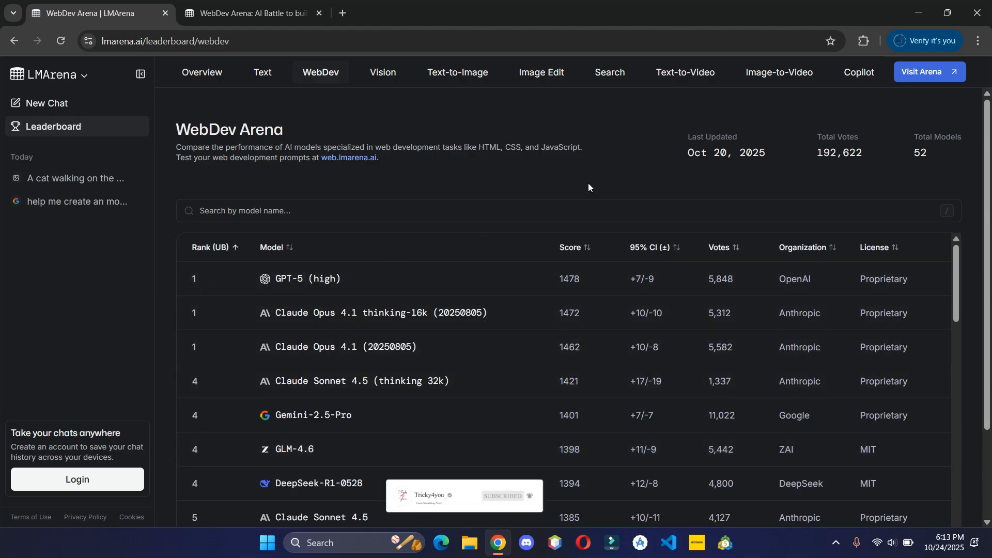